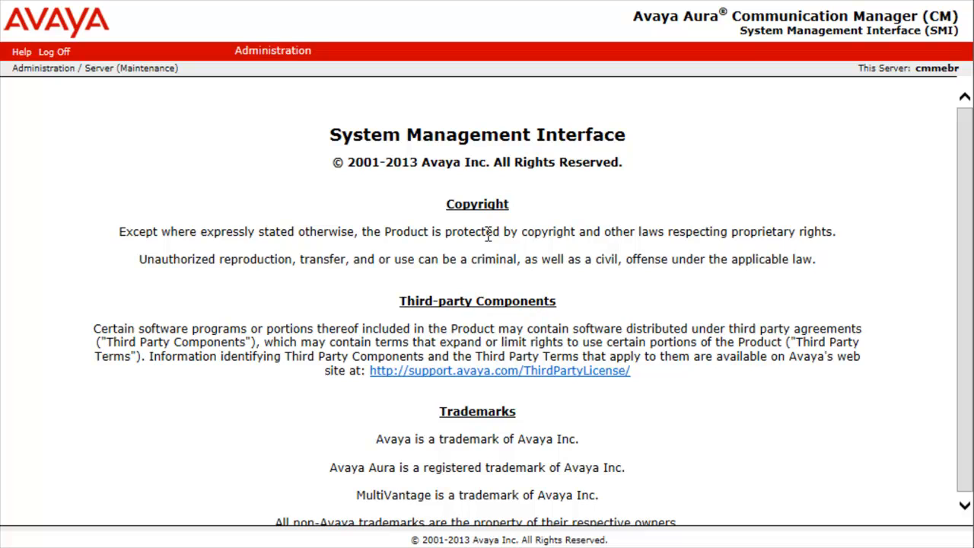
pyautogui.moveTo(283, 91)
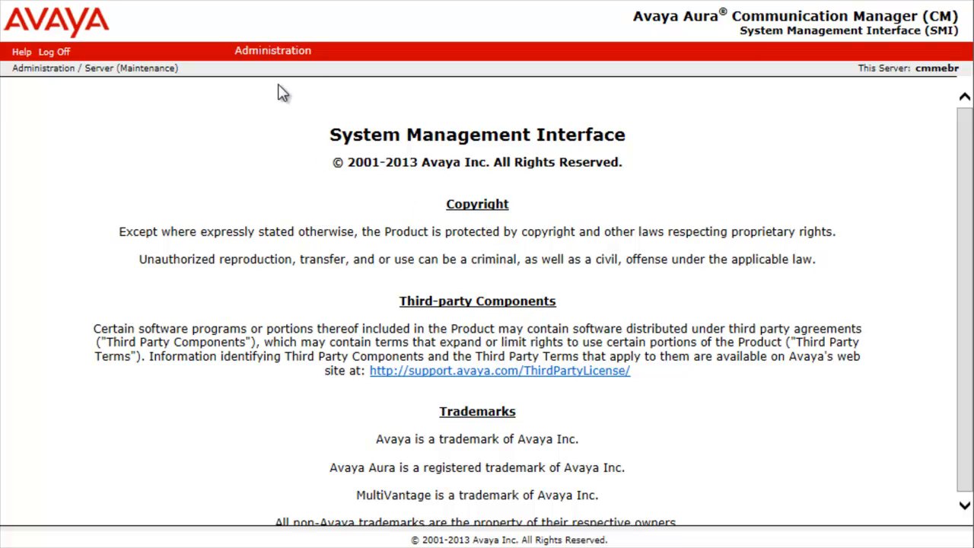
# Step: Show the Administration dropdown from the menu bar
pyautogui.click(273, 50)
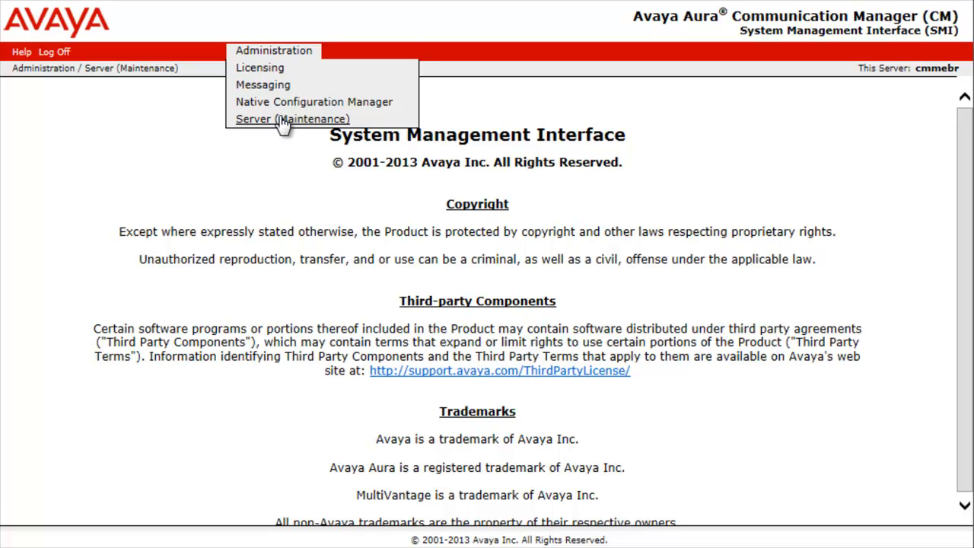
# Step: Go to Server (Maintenance) and scroll the left menu to Data Backup/Restore
pyautogui.click(293, 119)
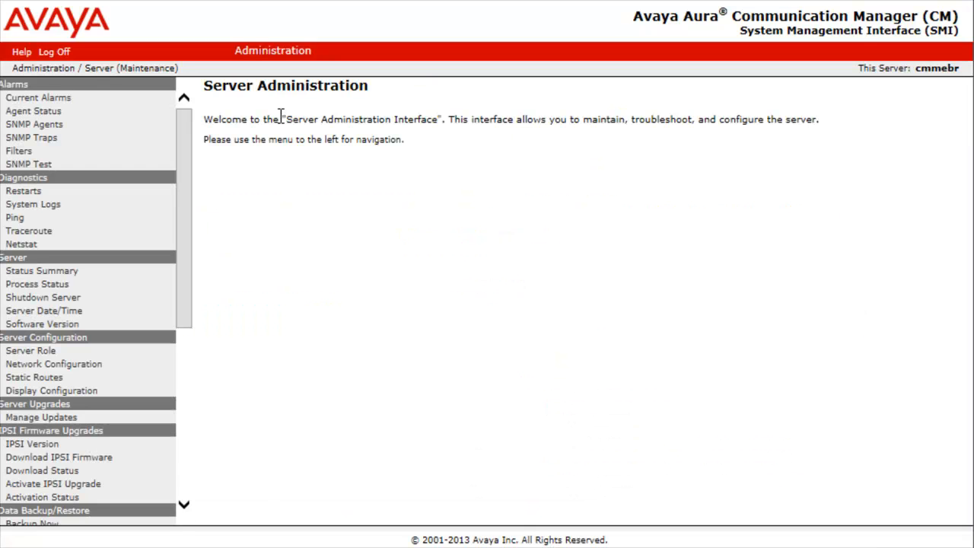
pyautogui.scroll(-3)
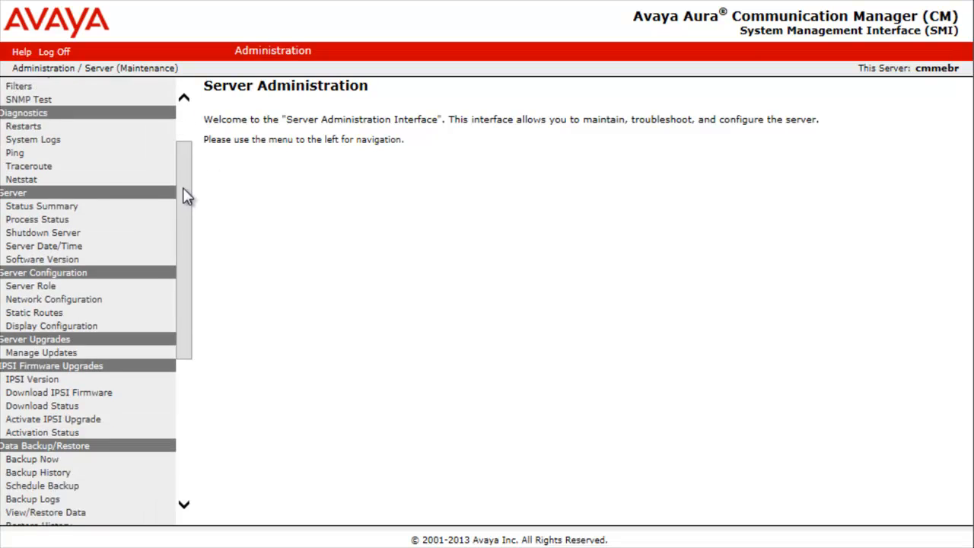
pyautogui.scroll(-3)
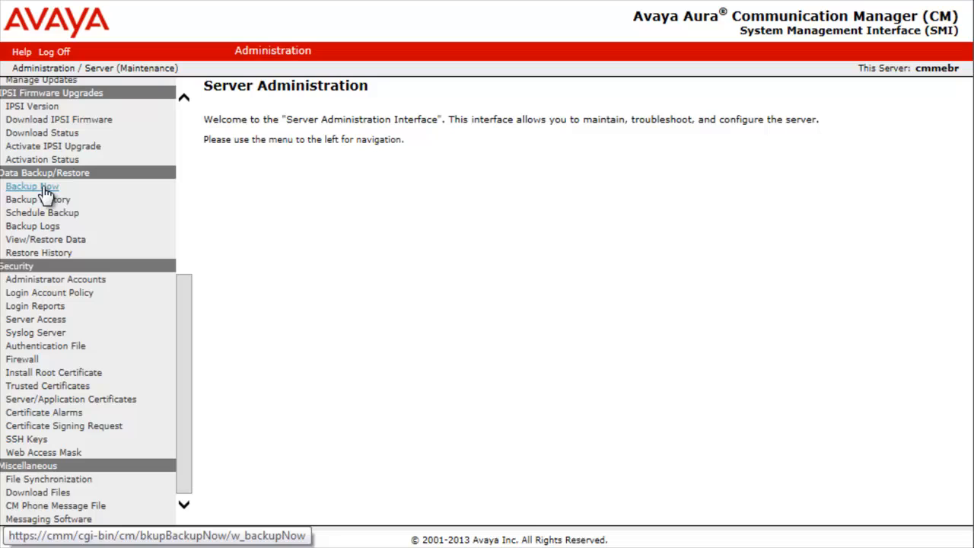
# Step: On Backup Now, select the Messaging data set with Messaging Translations, Names, and Messages
pyautogui.click(31, 186)
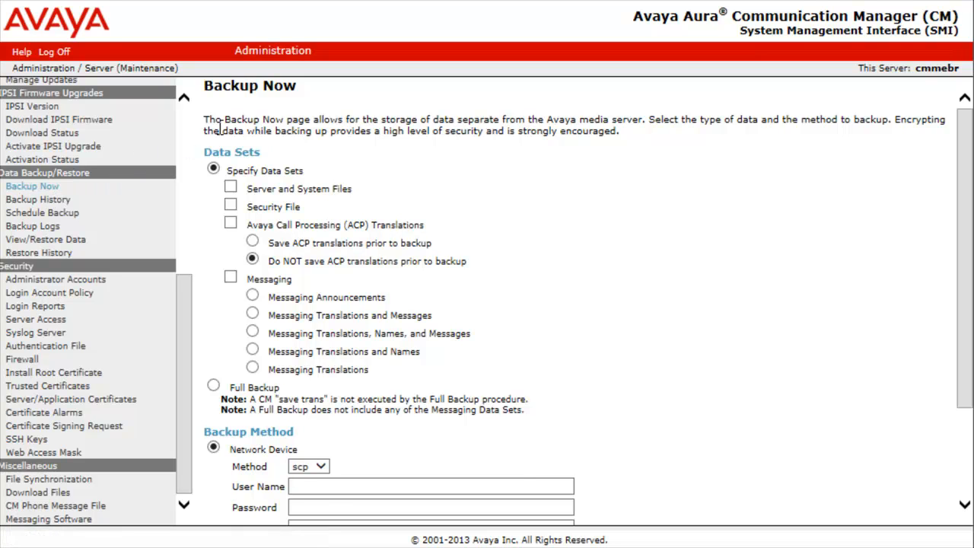
pyautogui.doubleClick(280, 171)
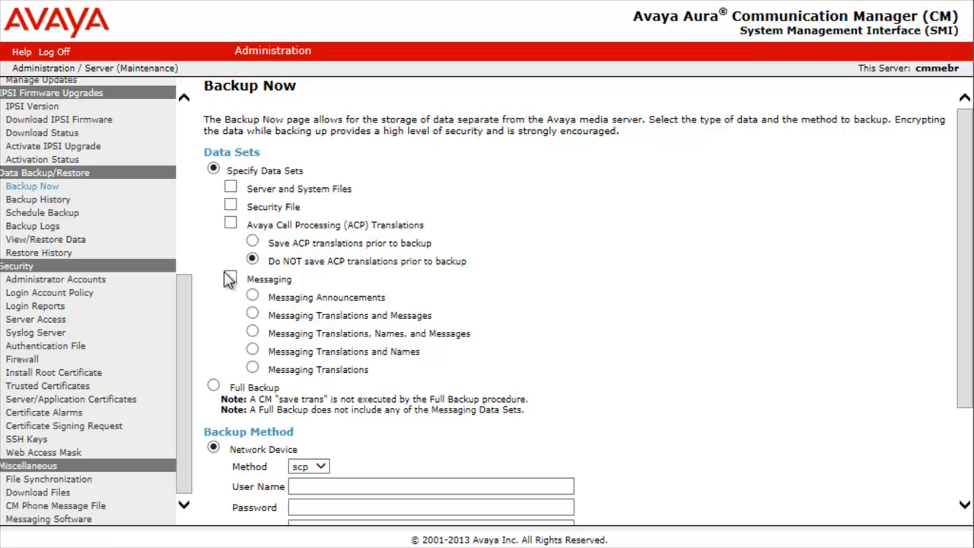
pyautogui.click(231, 277)
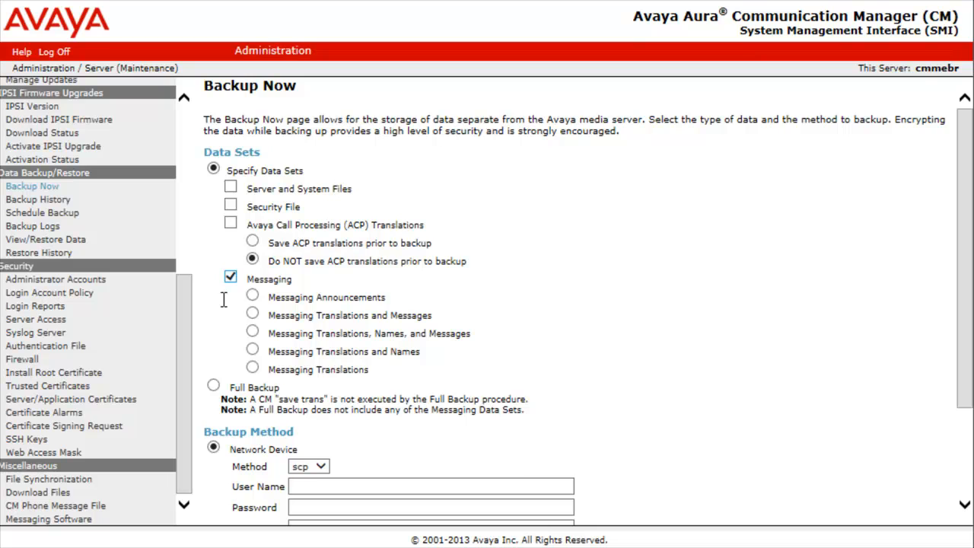
pyautogui.moveTo(226, 318)
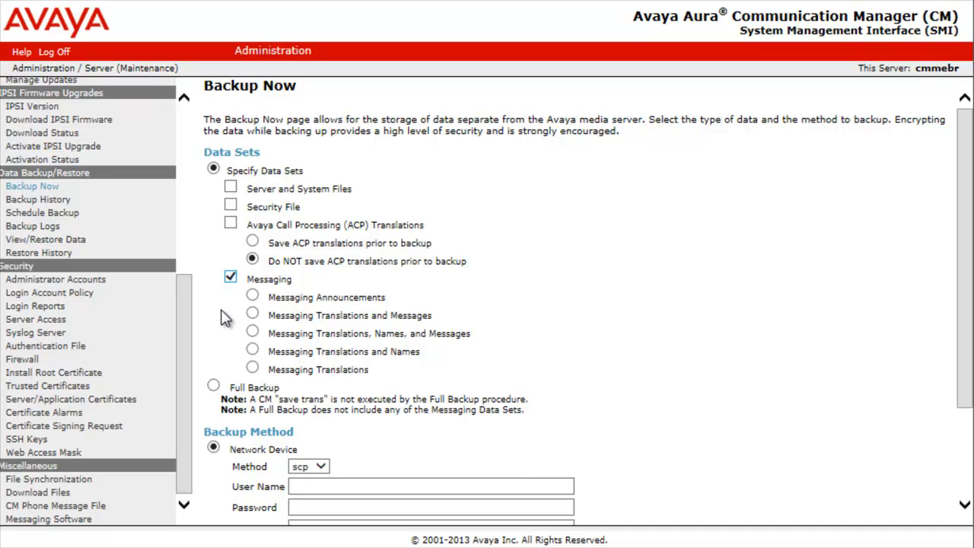
pyautogui.moveTo(234, 327)
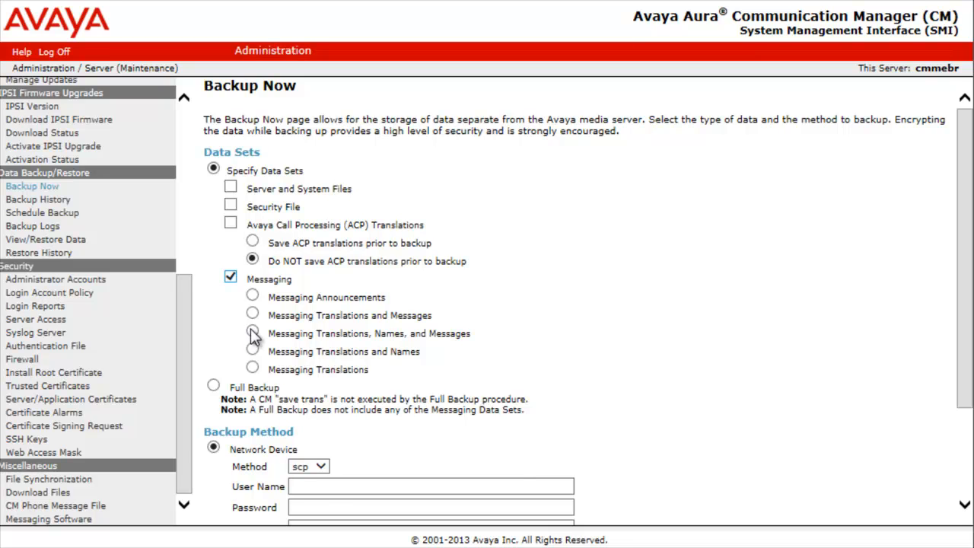
pyautogui.click(253, 333)
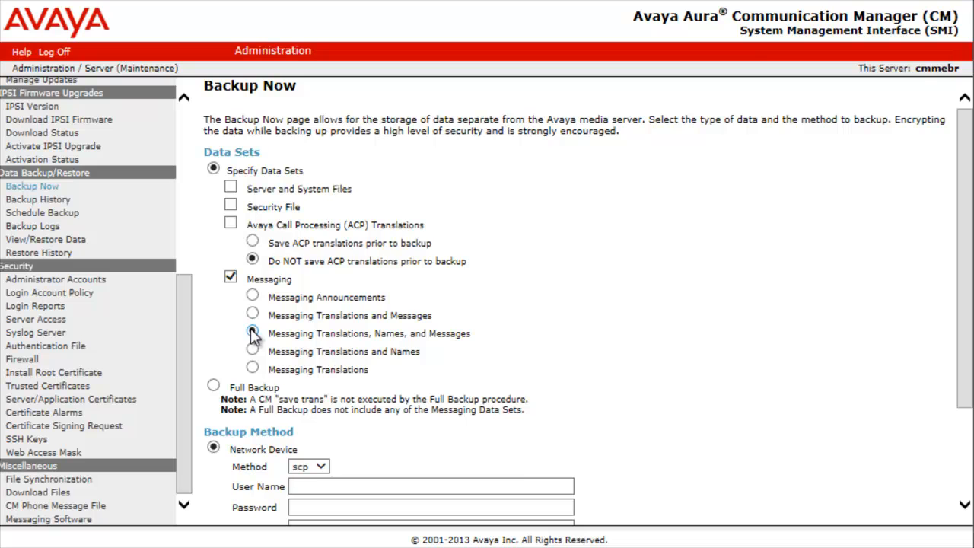
pyautogui.click(253, 333)
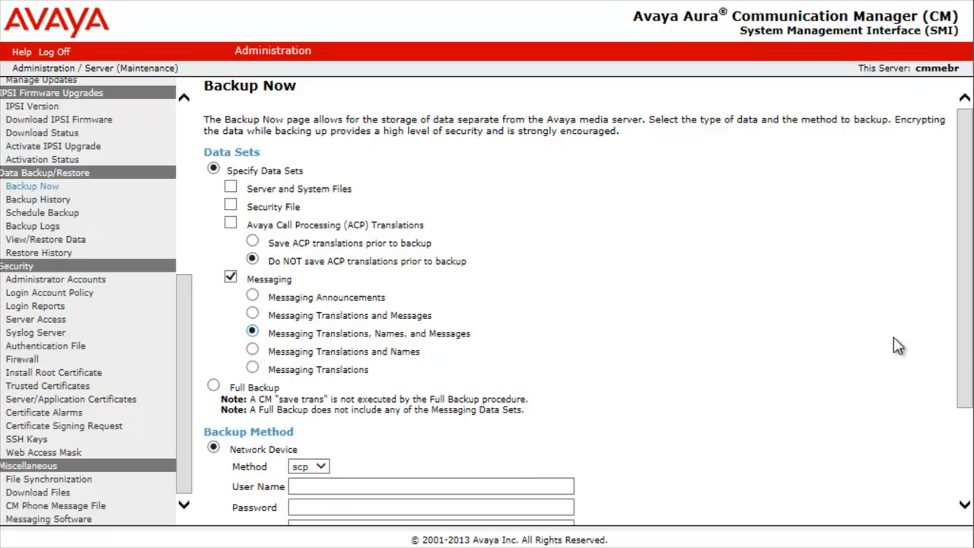
# Step: Set the network backup Method to sftp and move to the User Name field
pyautogui.scroll(-3)
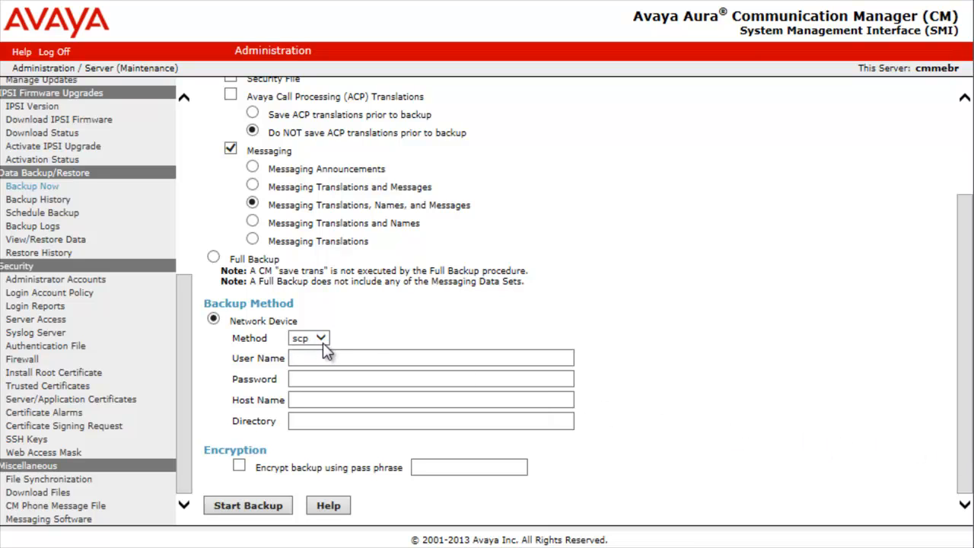
pyautogui.moveTo(328, 342)
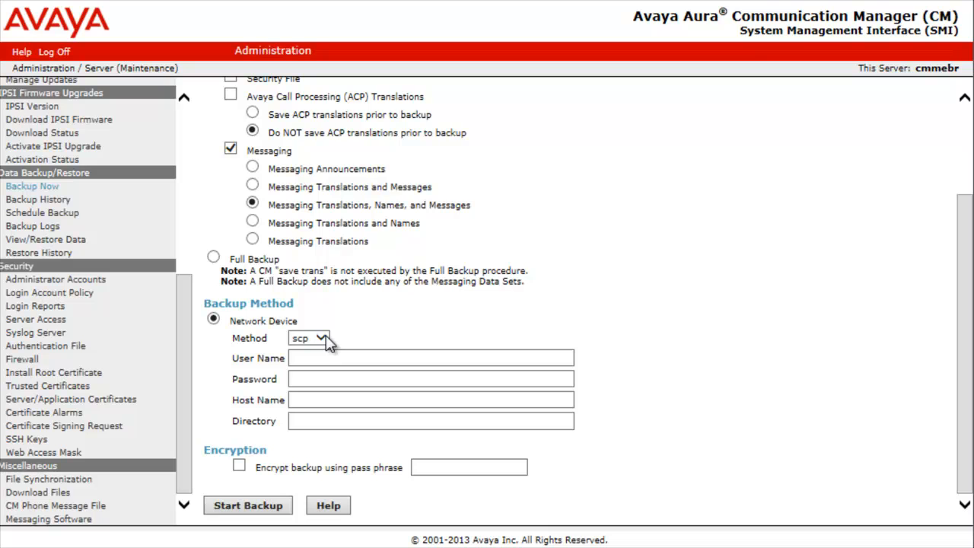
pyautogui.click(308, 338)
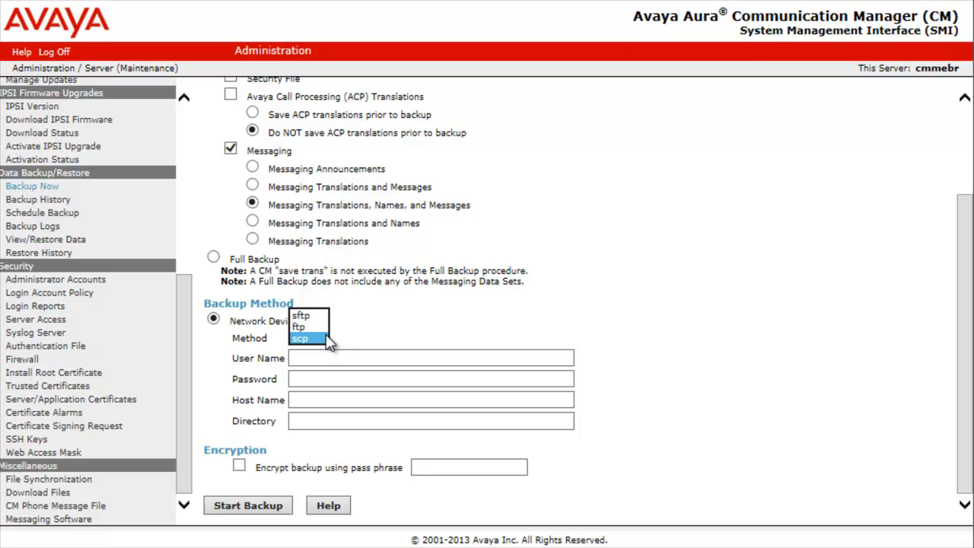
pyautogui.click(301, 315)
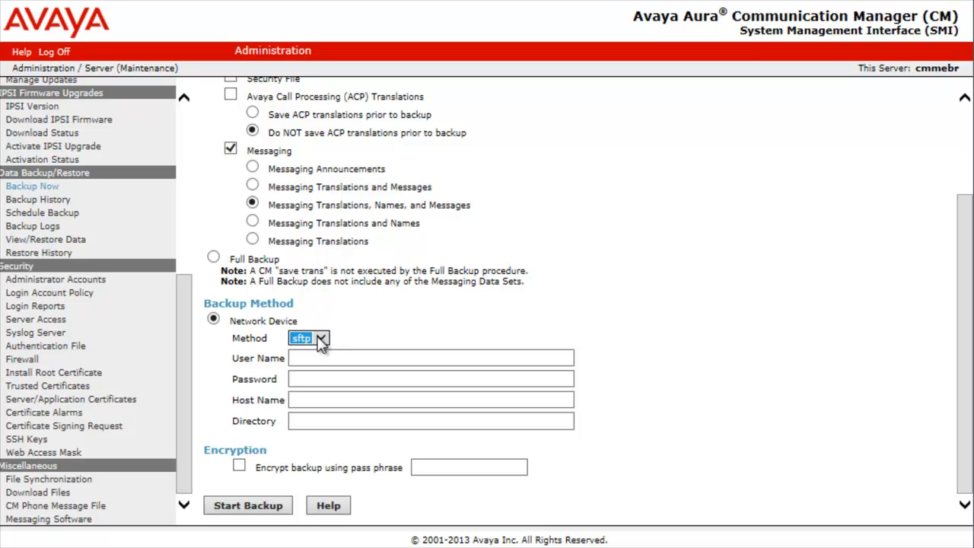
pyautogui.click(429, 357)
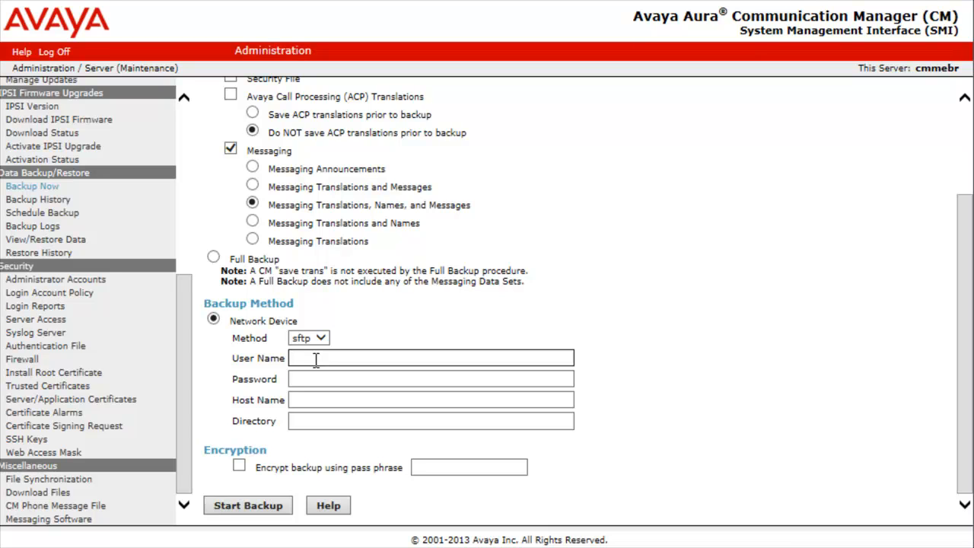
# Step: Enter user name sftpuser, the password, host extserver1 and directory / for the sftp destination
pyautogui.write('a')
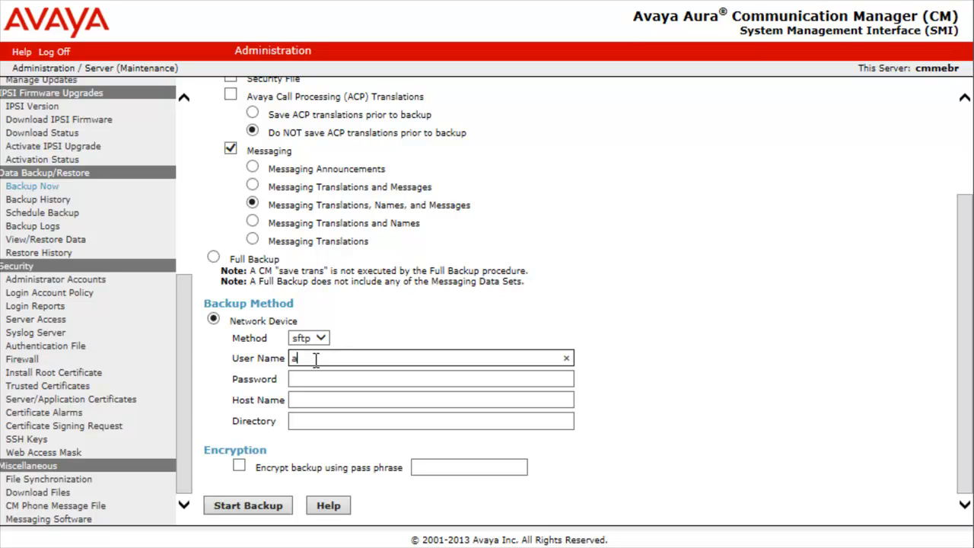
pyautogui.write('sftps')
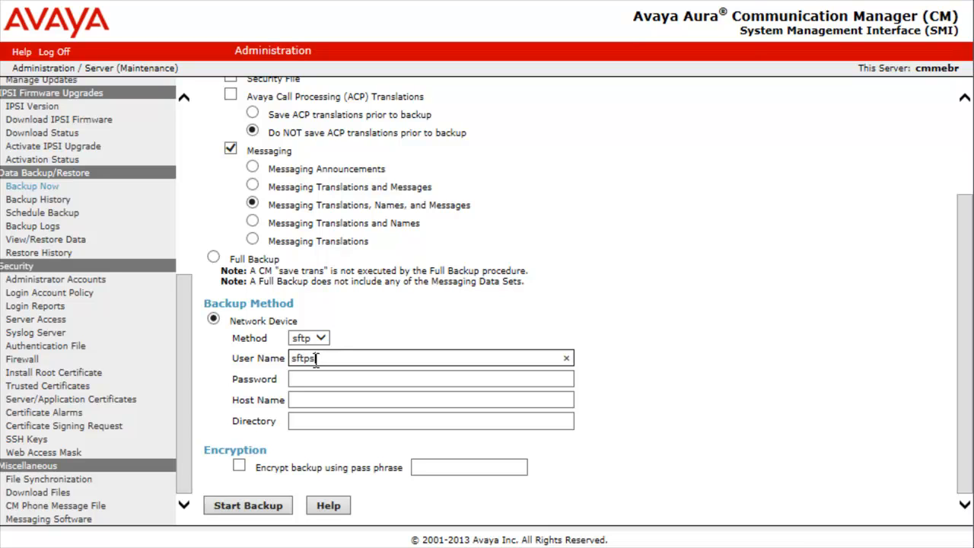
pyautogui.write('user')
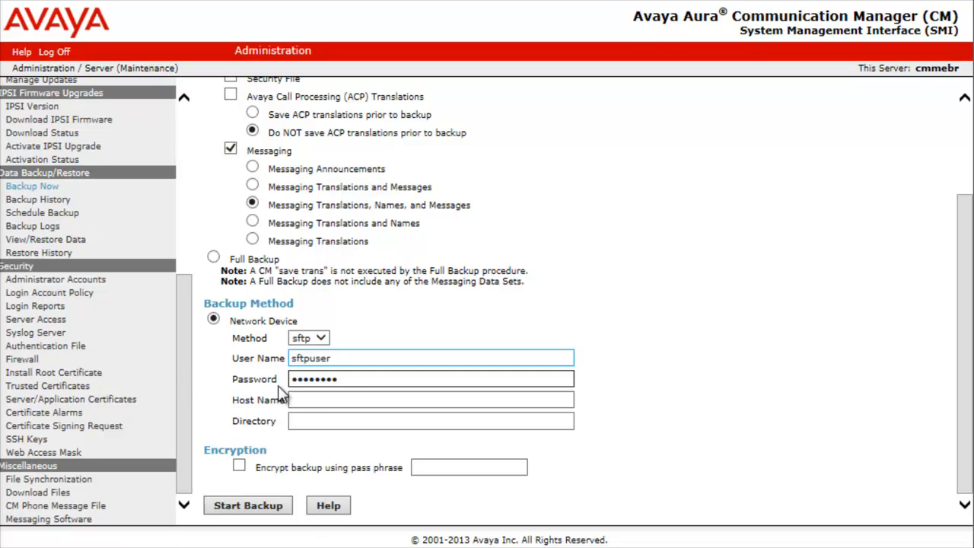
pyautogui.click(429, 399)
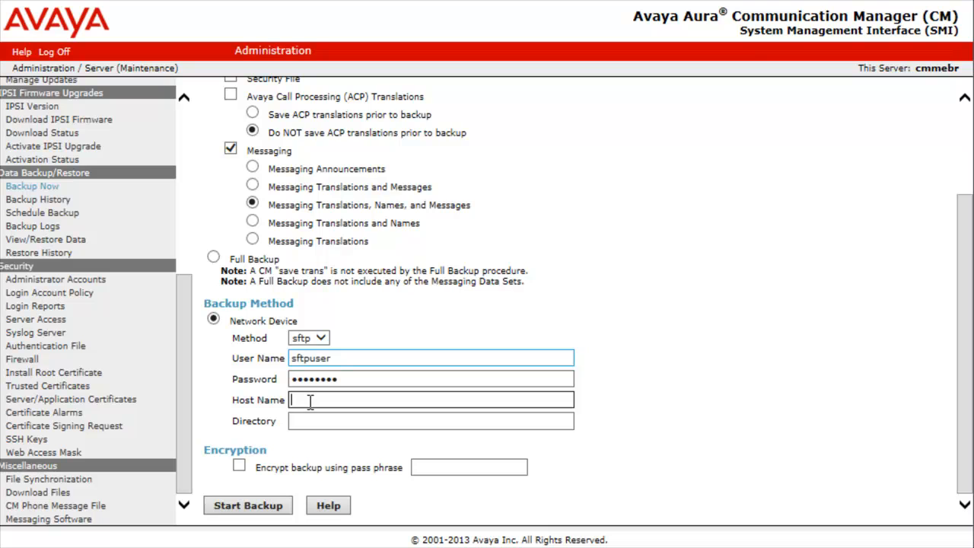
pyautogui.write('extserver1')
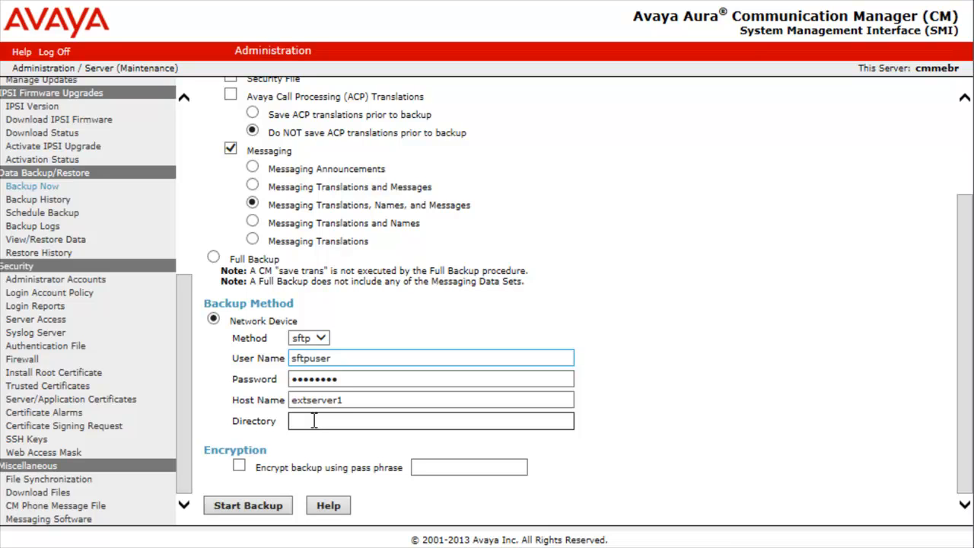
pyautogui.write('/')
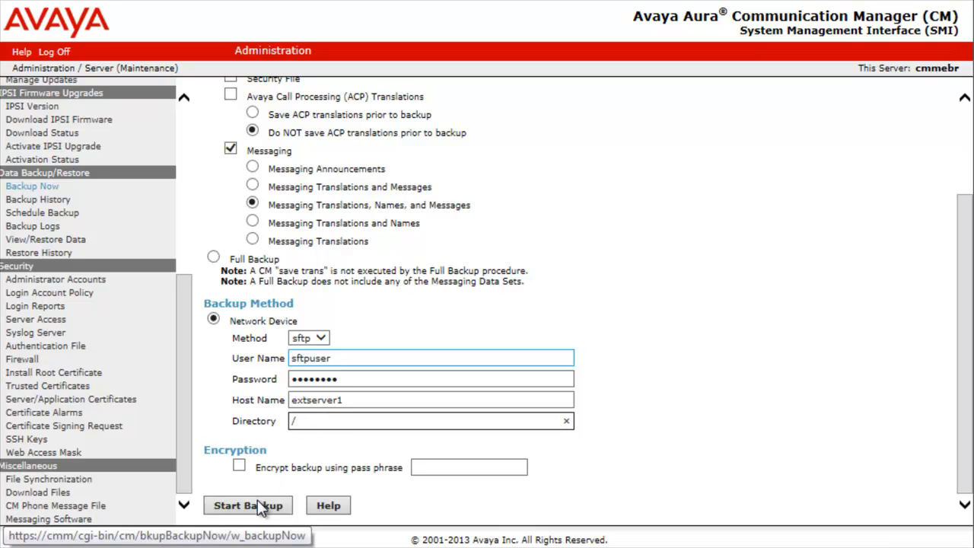
# Step: Start the backup so the results page shows the messaging backup running
pyautogui.click(249, 505)
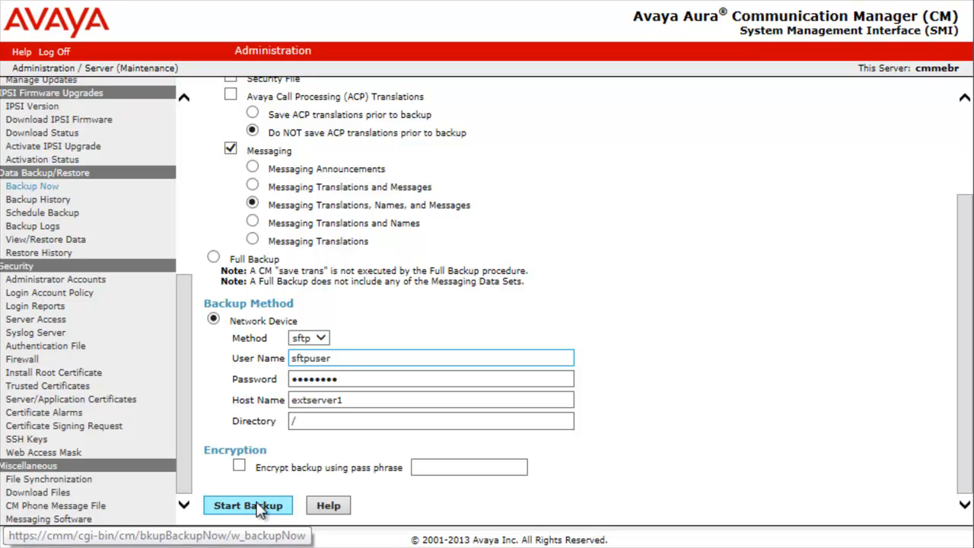
pyautogui.click(248, 505)
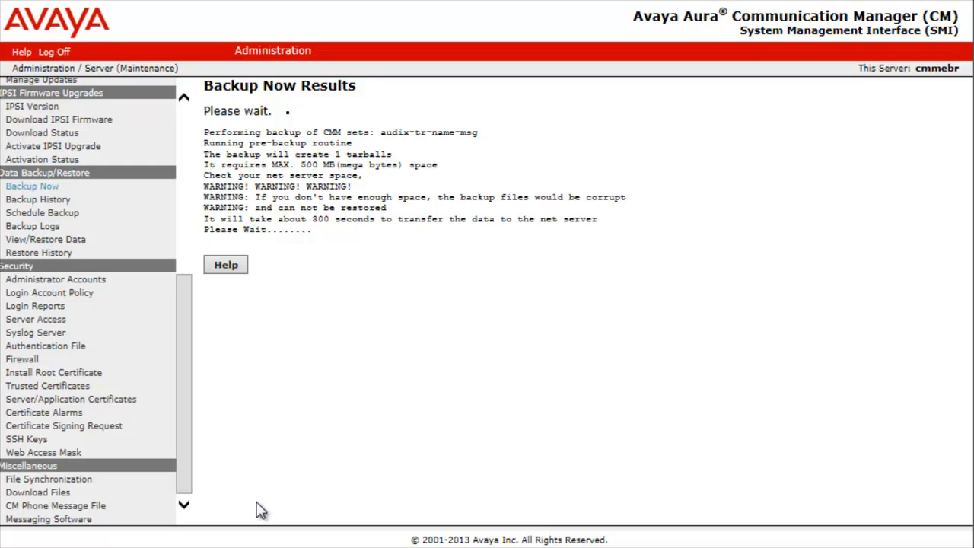
pyautogui.moveTo(362, 342)
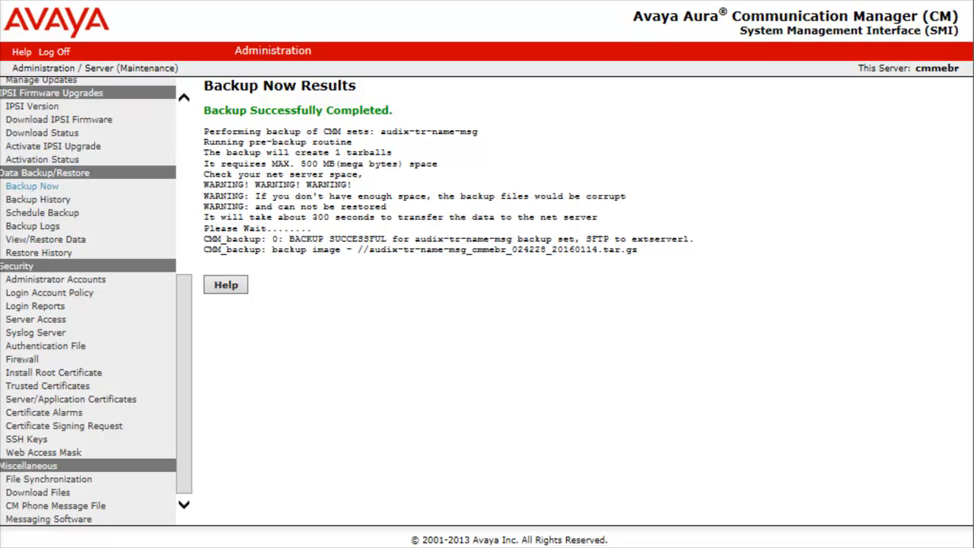
pyautogui.moveTo(404, 189)
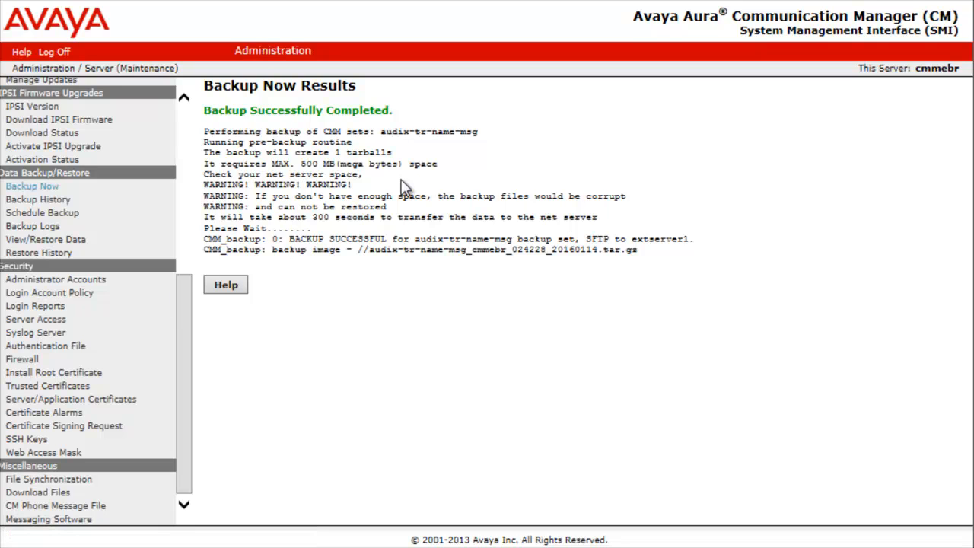
pyautogui.moveTo(402, 186)
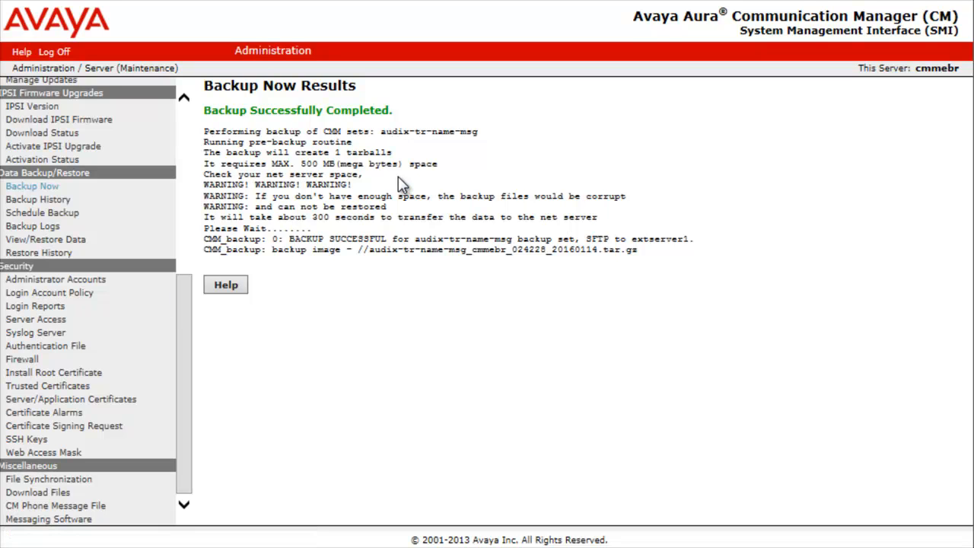